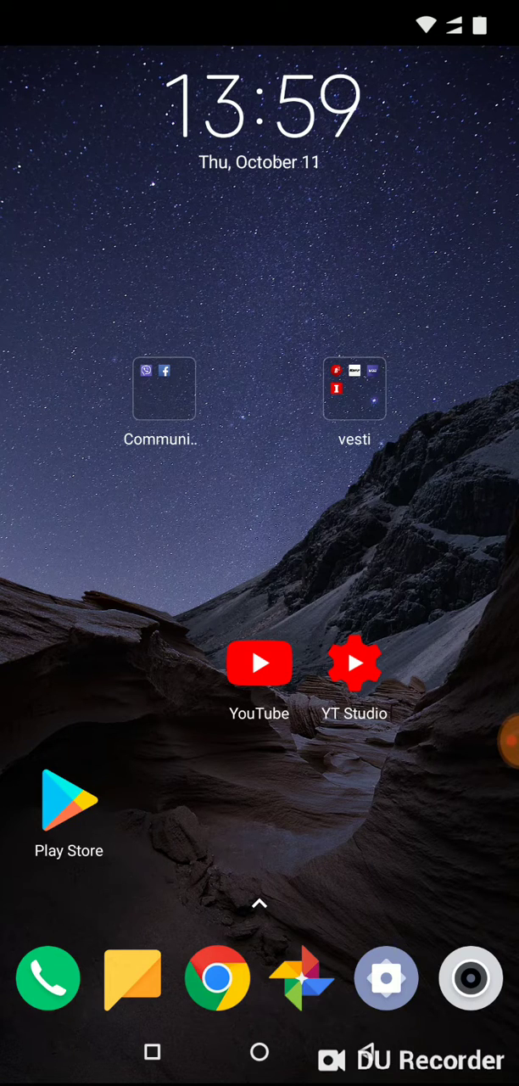
Play the Redmi Note 5 Pro vs Galaxy J7 Pro camera test, enlarging the Chrome pane.
click(259, 663)
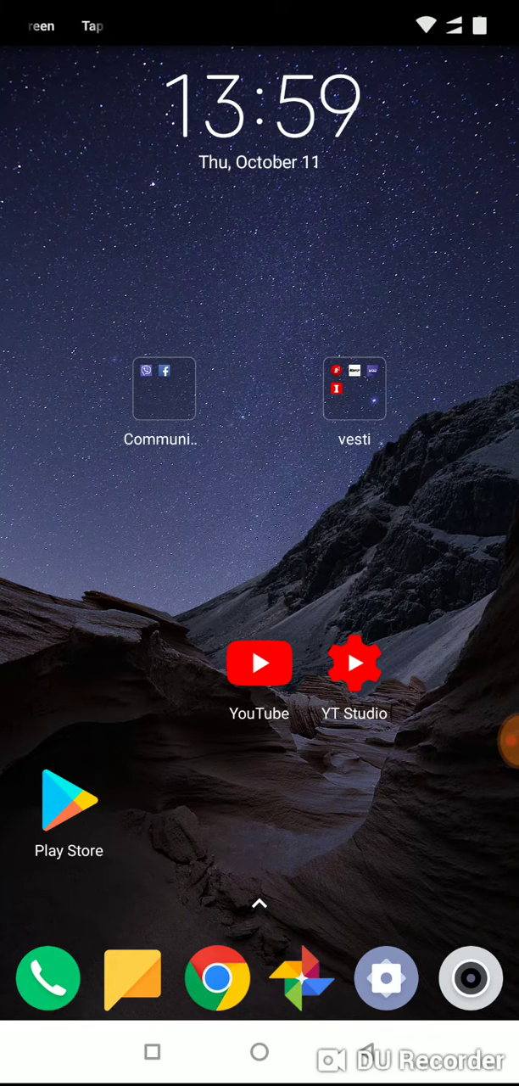
click(260, 663)
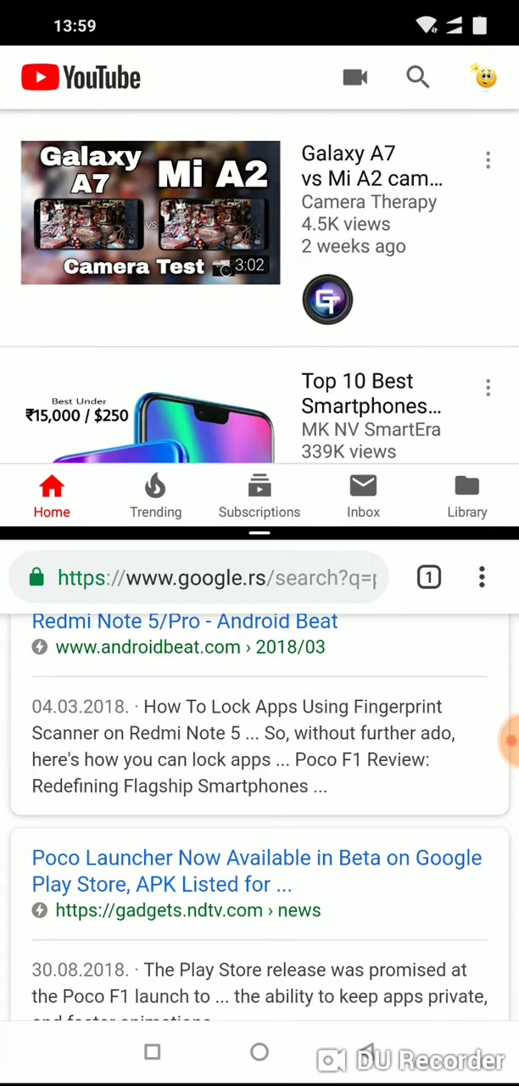
scroll(down, 3)
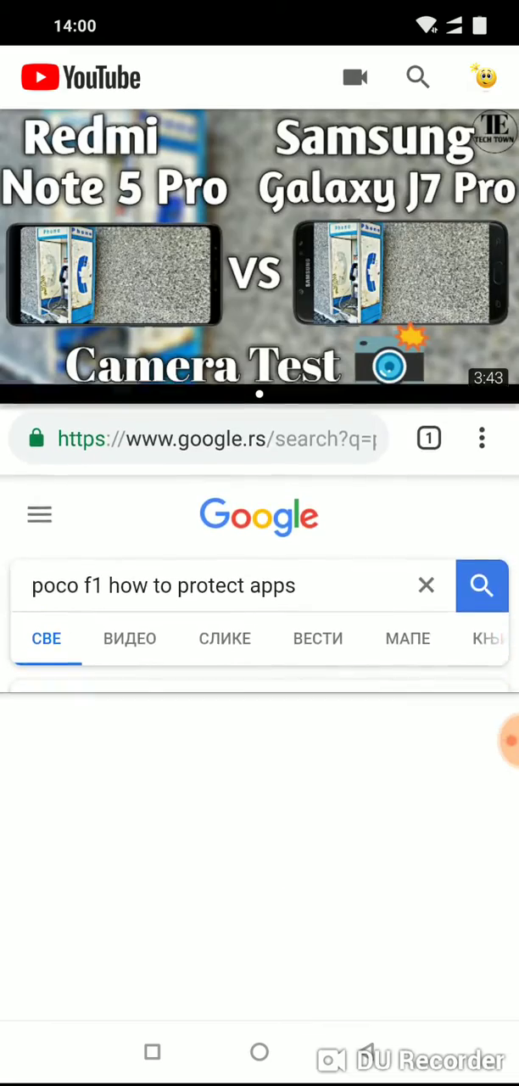
scroll(up, 3)
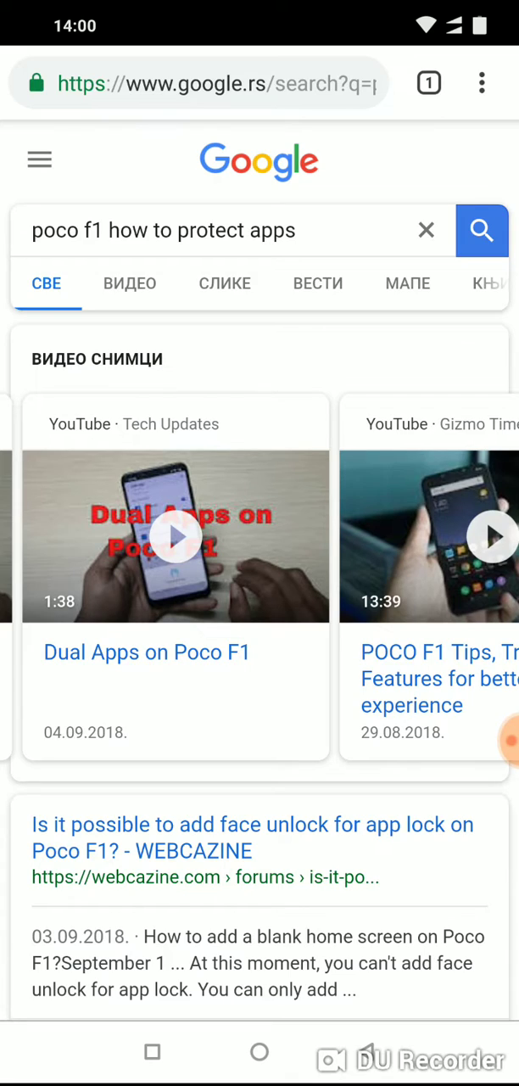
scroll(down, 3)
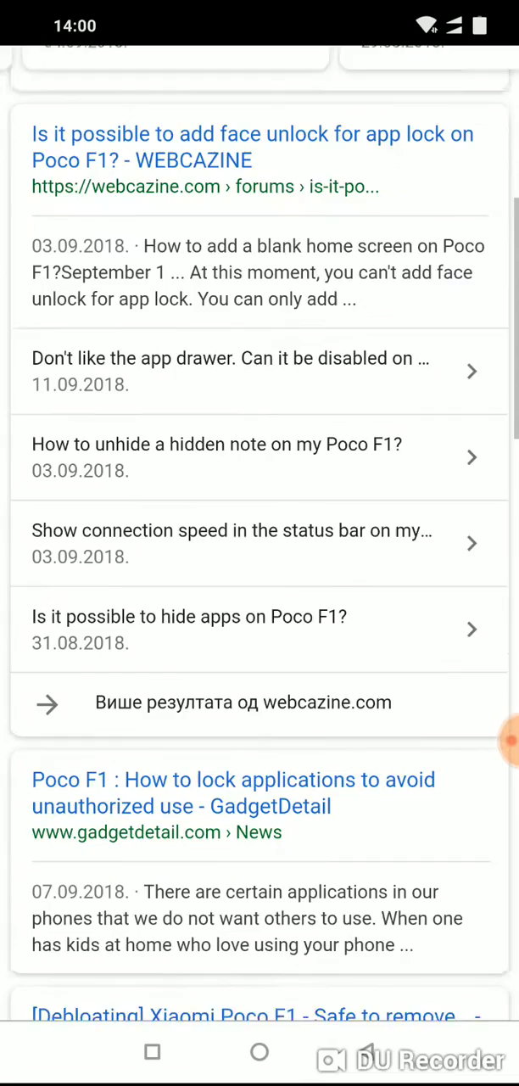
scroll(down, 3)
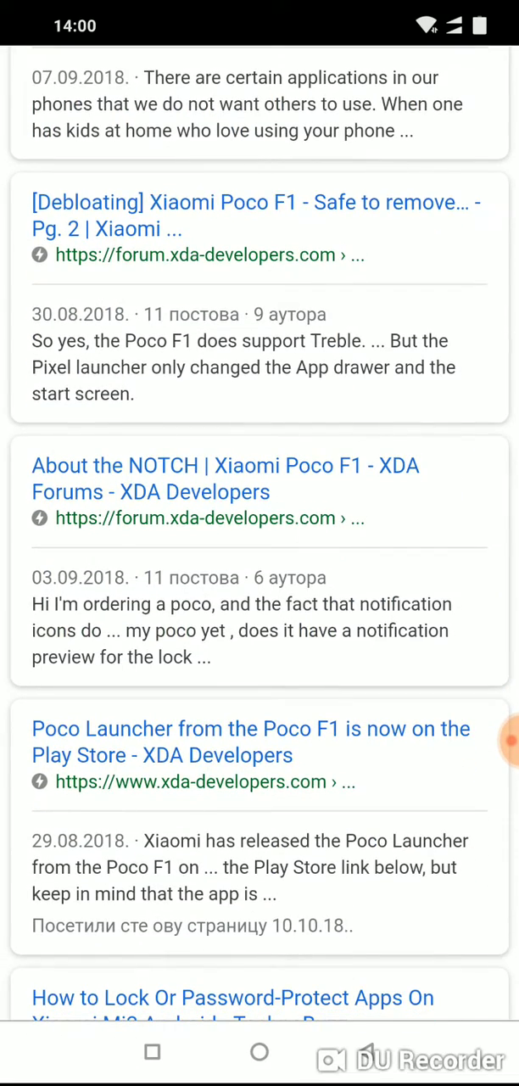